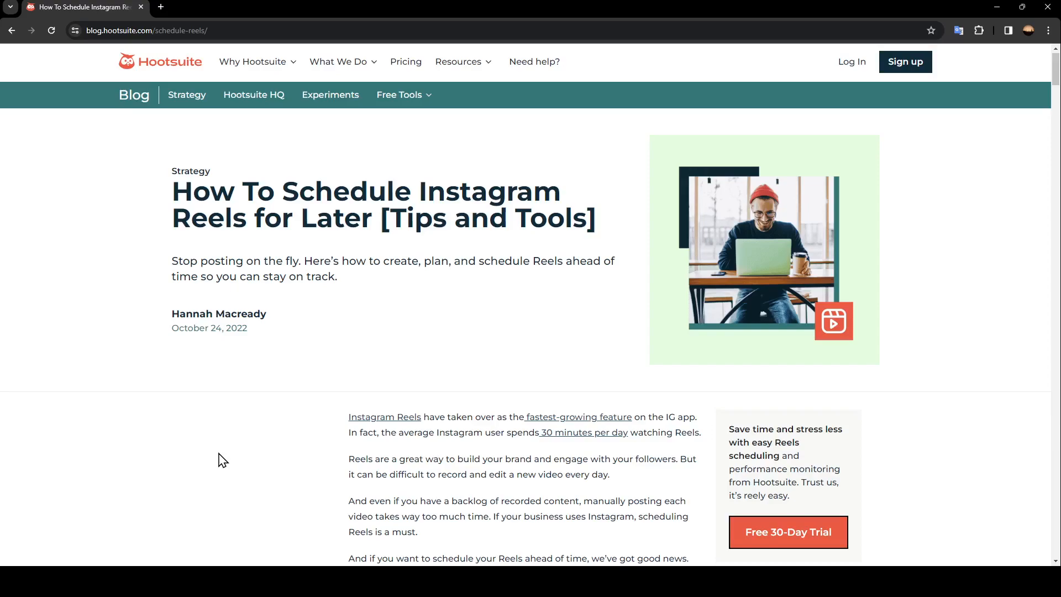
{"action": "mouse_move", "coordinate": [270, 396]}
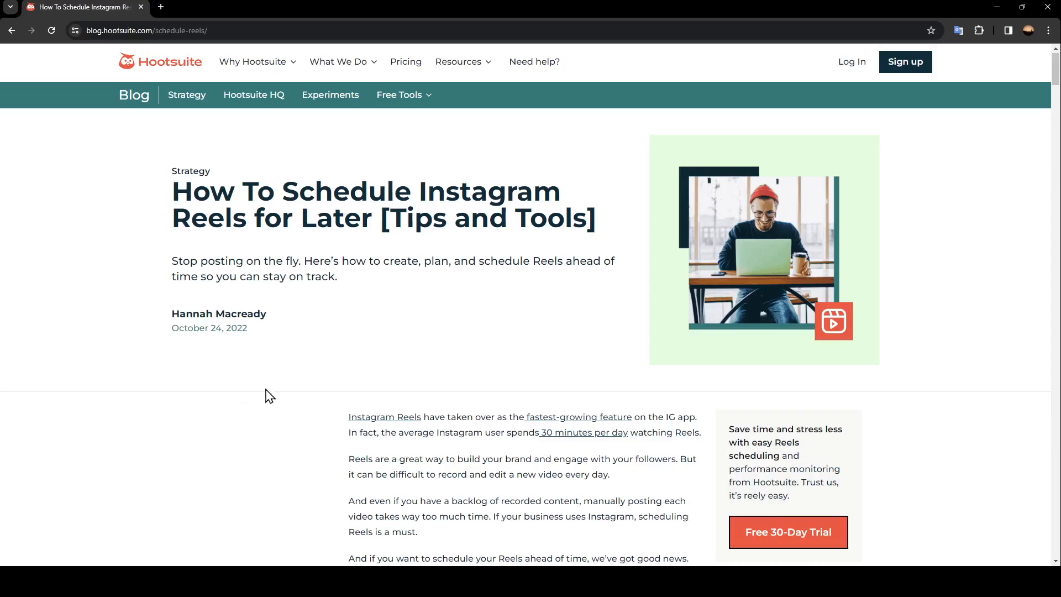
{"action": "mouse_move", "coordinate": [1015, 274]}
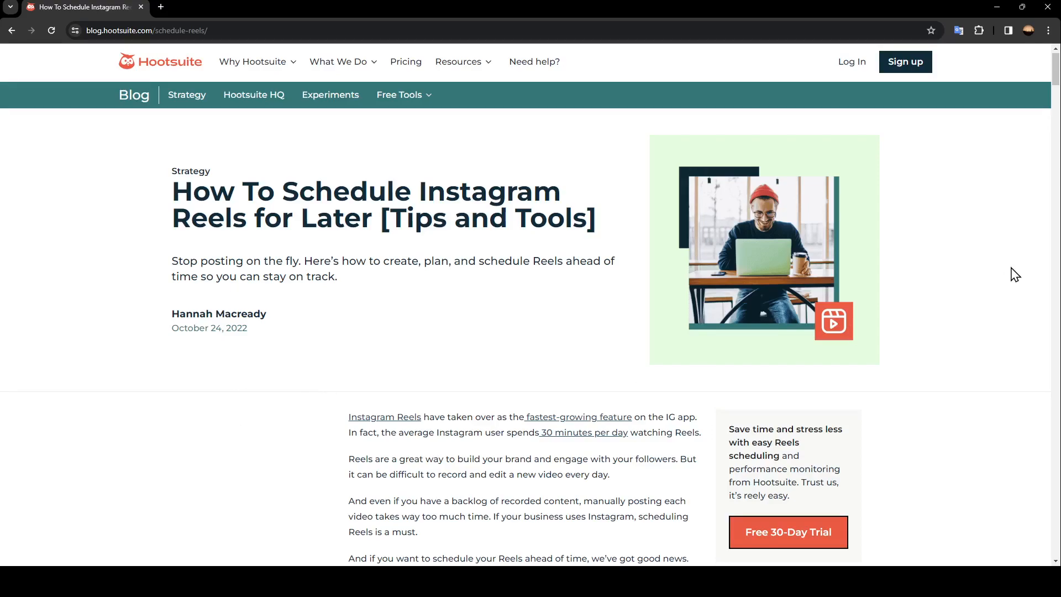
{"action": "mouse_move", "coordinate": [642, 202]}
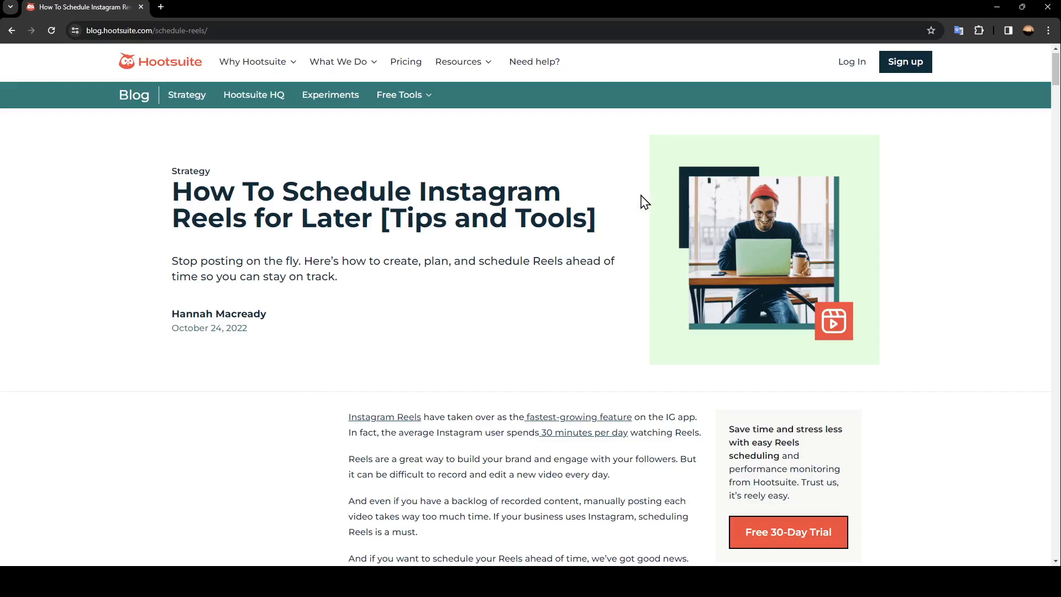
{"action": "mouse_move", "coordinate": [101, 65]}
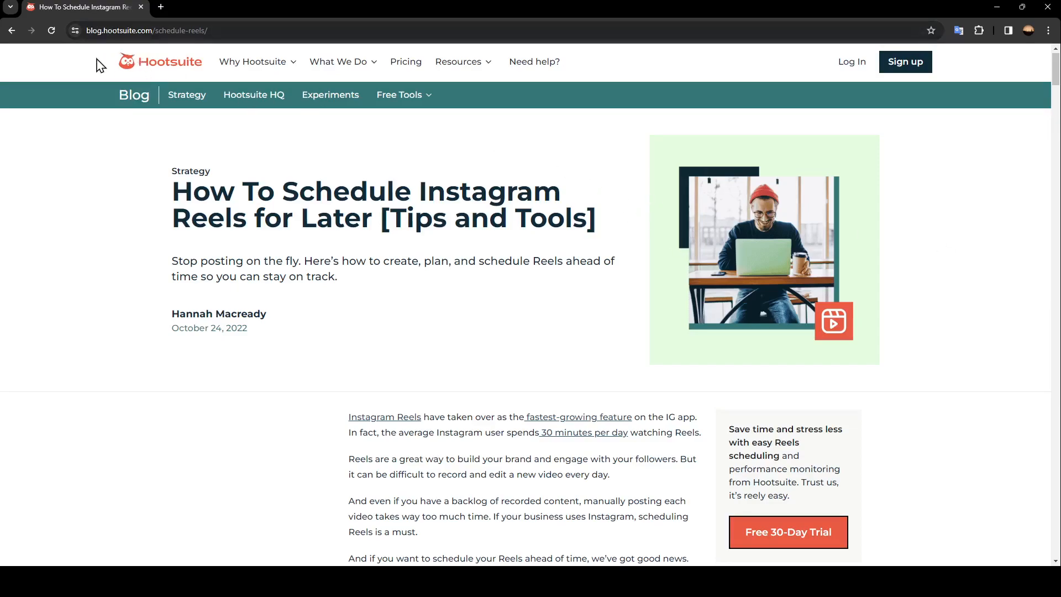
{"action": "mouse_move", "coordinate": [151, 213]}
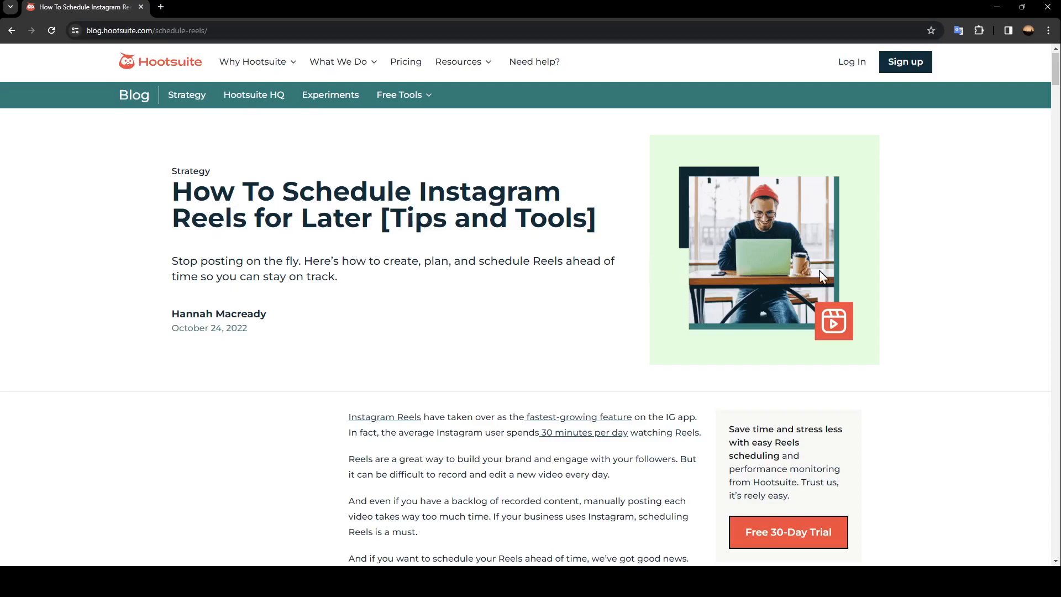
{"action": "scroll", "scroll_direction": "down", "scroll_amount": 3}
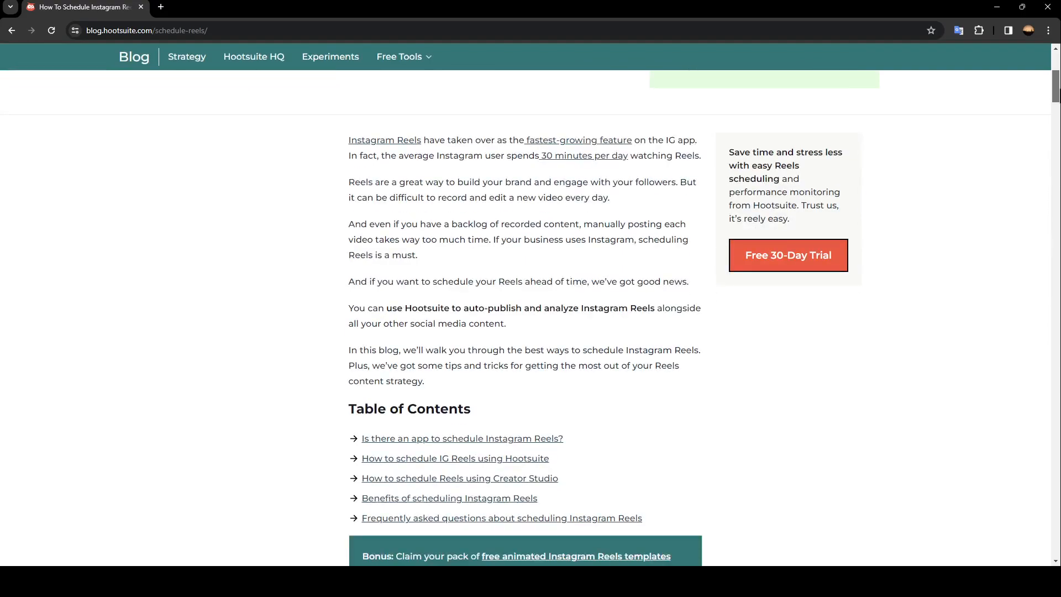
{"action": "scroll", "scroll_direction": "down", "scroll_amount": 3}
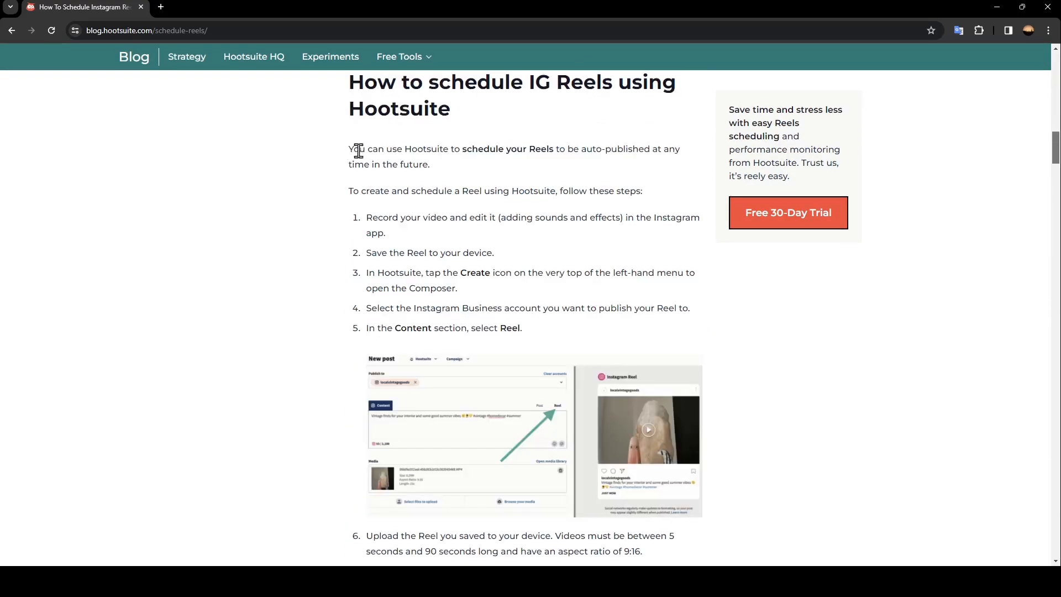
{"action": "mouse_move", "coordinate": [508, 163]}
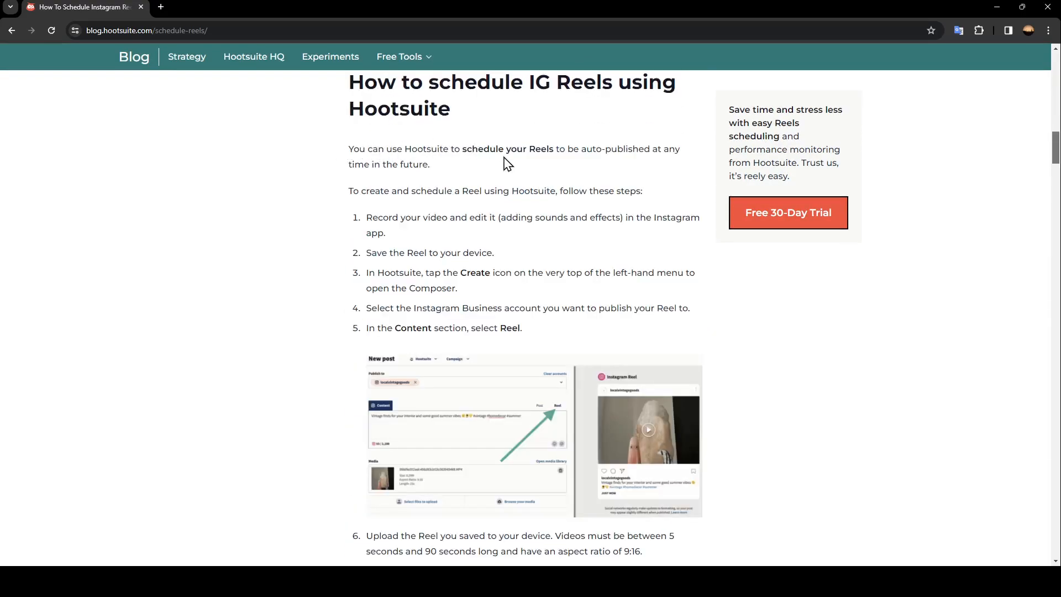
{"action": "mouse_move", "coordinate": [621, 167]}
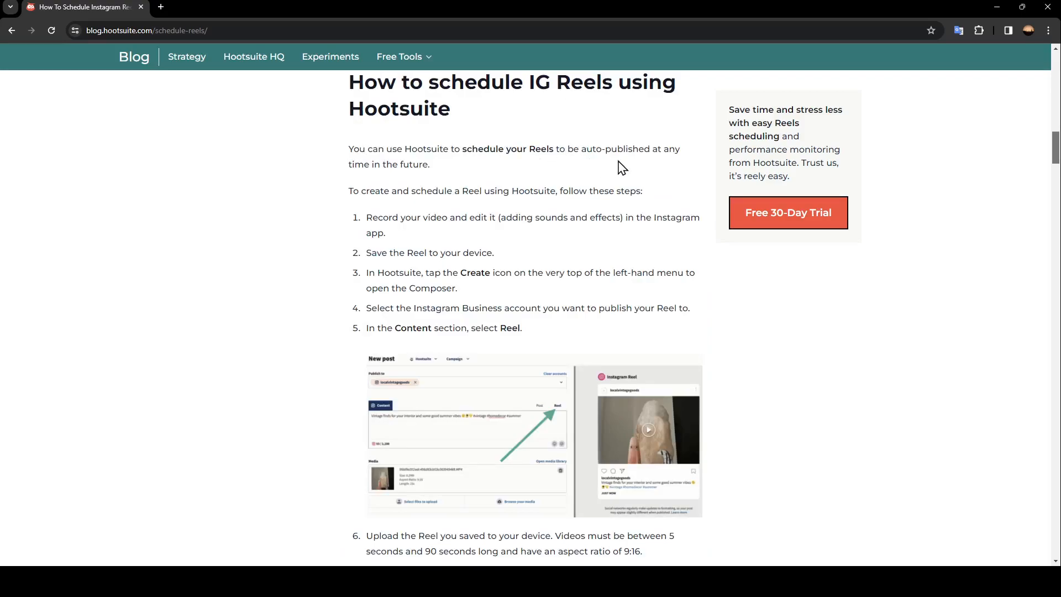
{"action": "mouse_move", "coordinate": [448, 185]}
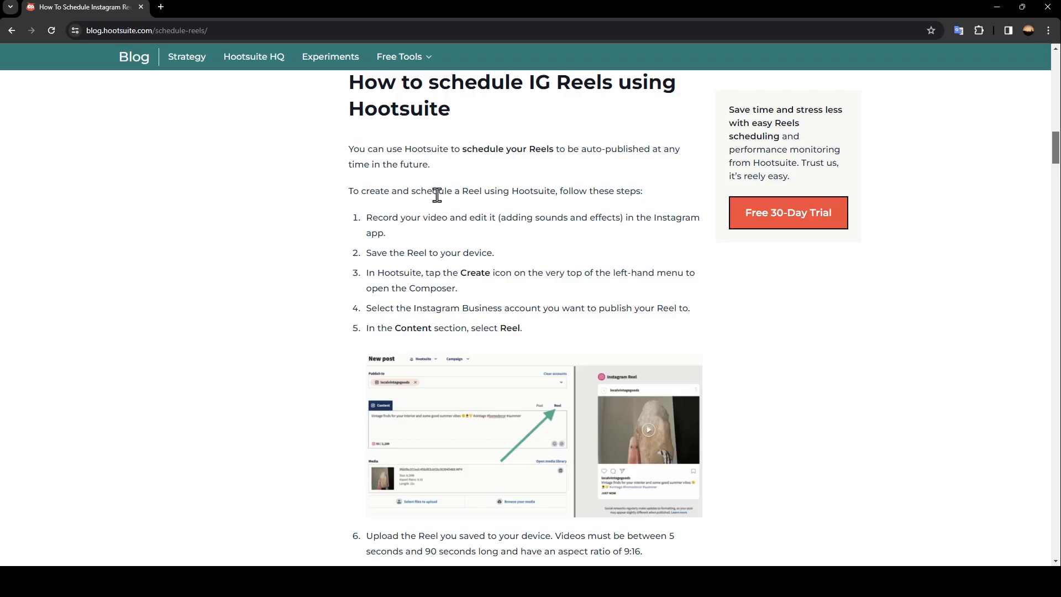
{"action": "mouse_move", "coordinate": [537, 207]}
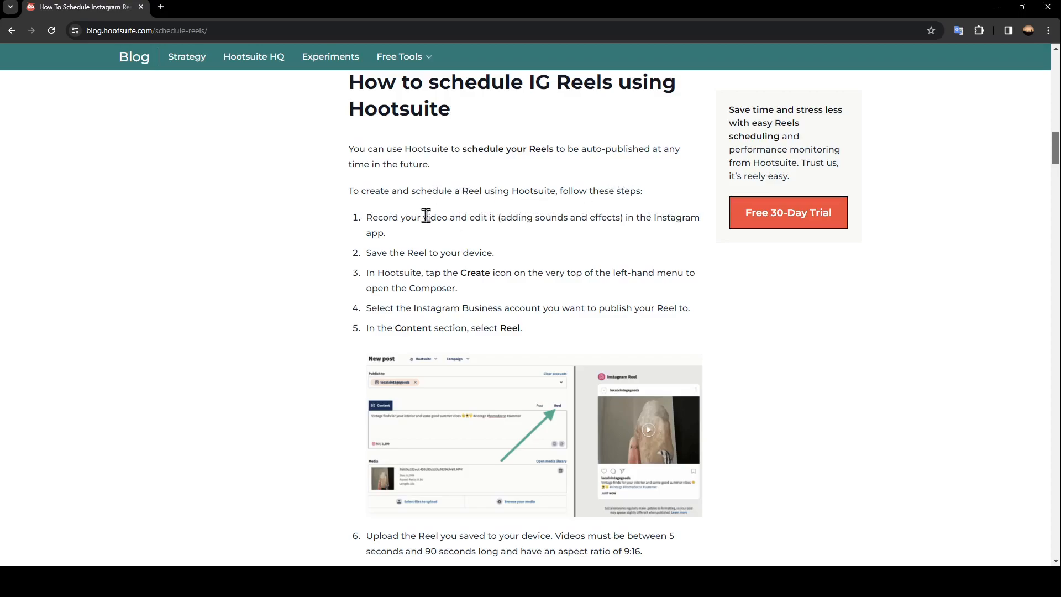
{"action": "mouse_move", "coordinate": [466, 237]}
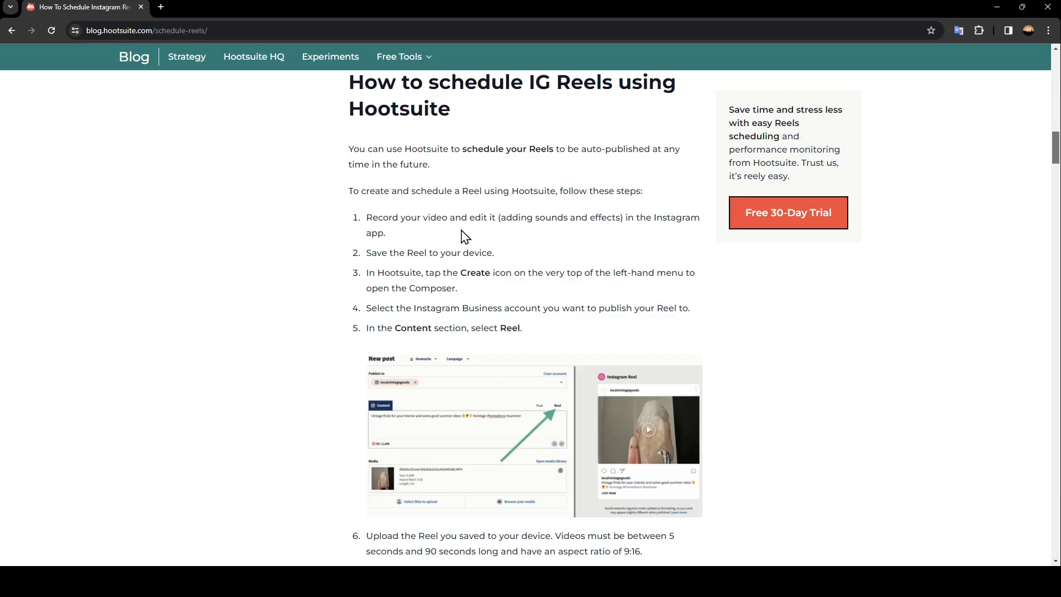
{"action": "mouse_move", "coordinate": [567, 234]}
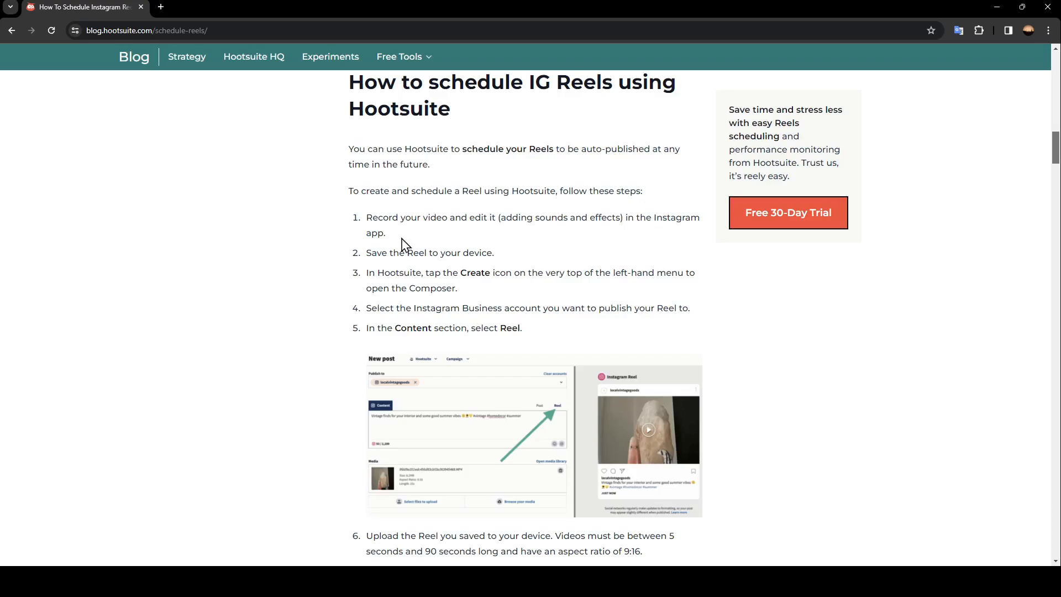
{"action": "mouse_move", "coordinate": [453, 266]}
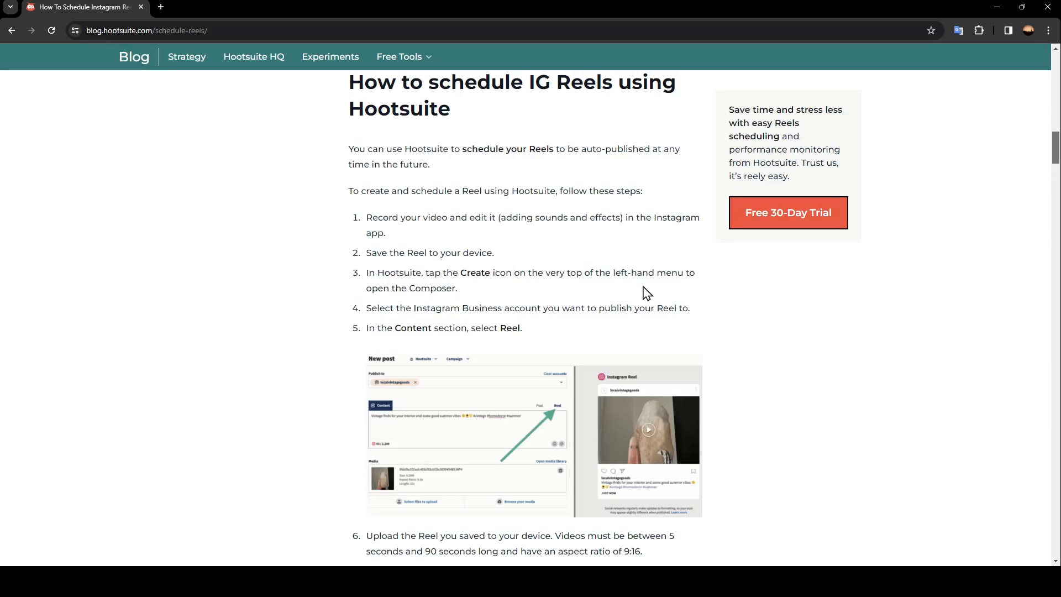
{"action": "mouse_move", "coordinate": [438, 302]}
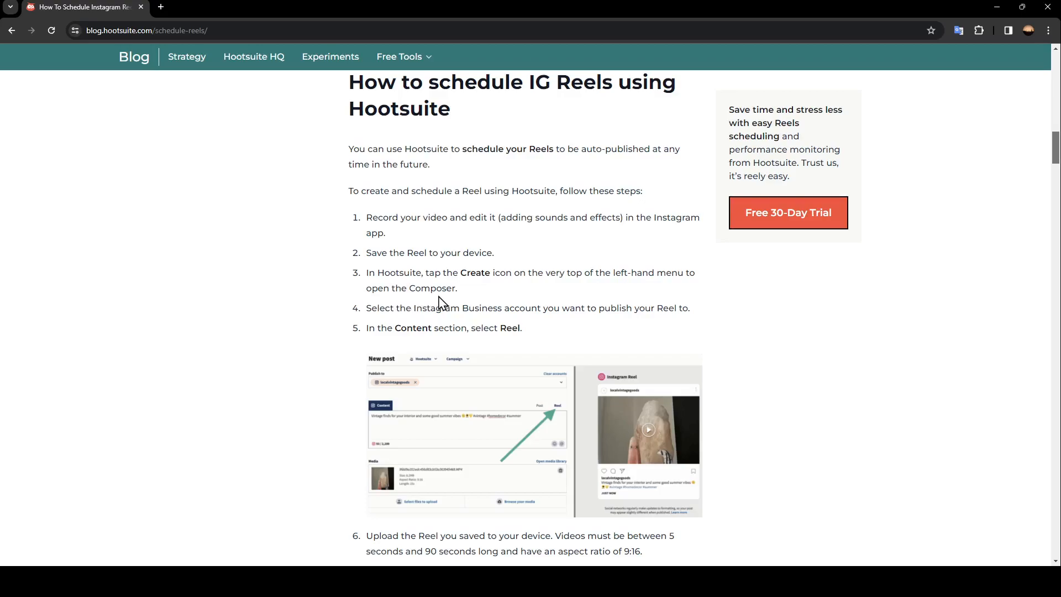
{"action": "mouse_move", "coordinate": [422, 325]}
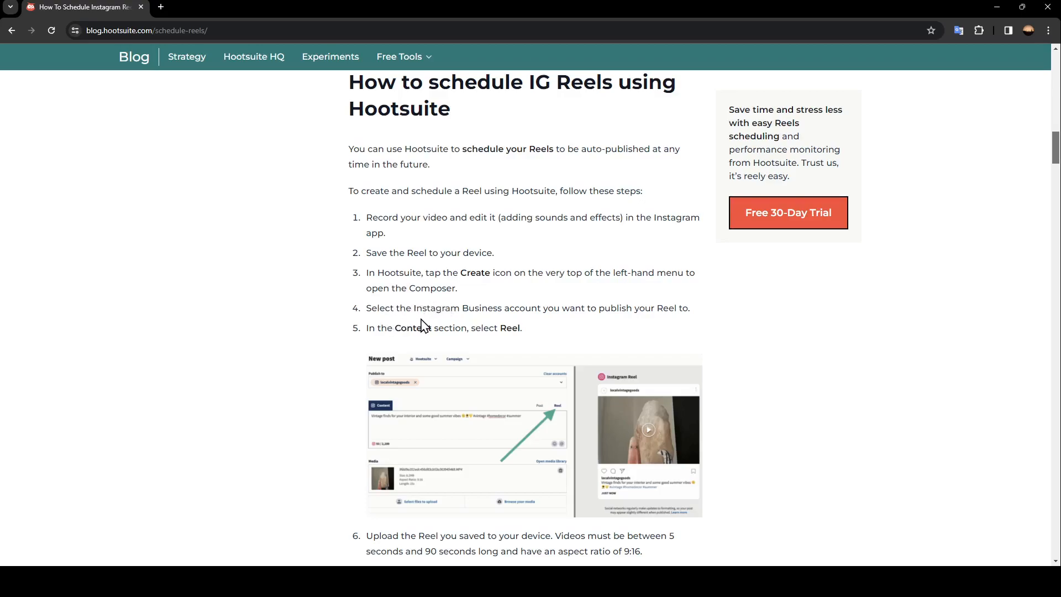
{"action": "mouse_move", "coordinate": [599, 324]}
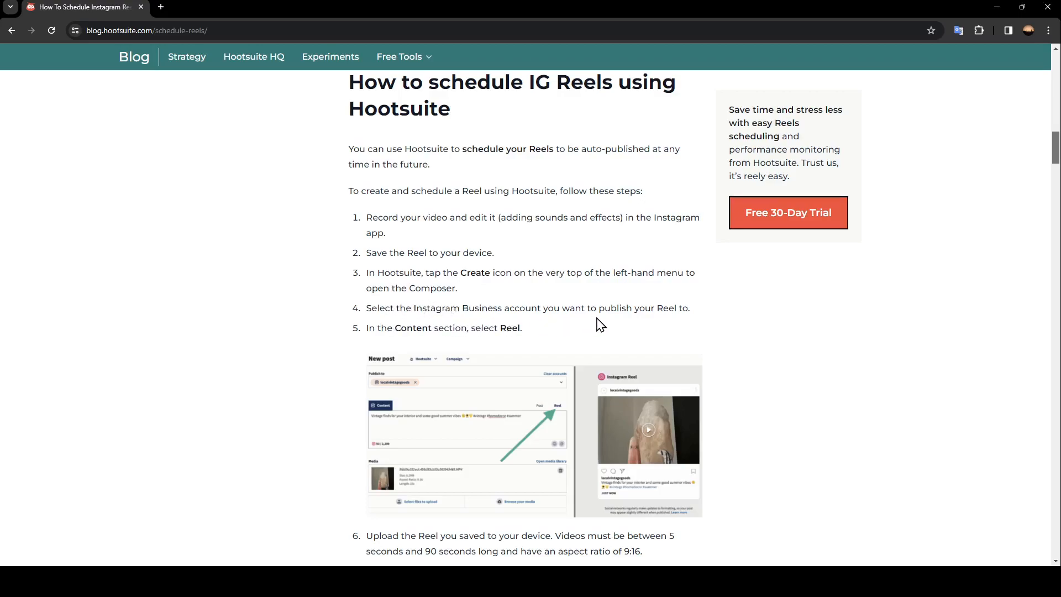
{"action": "mouse_move", "coordinate": [375, 342]}
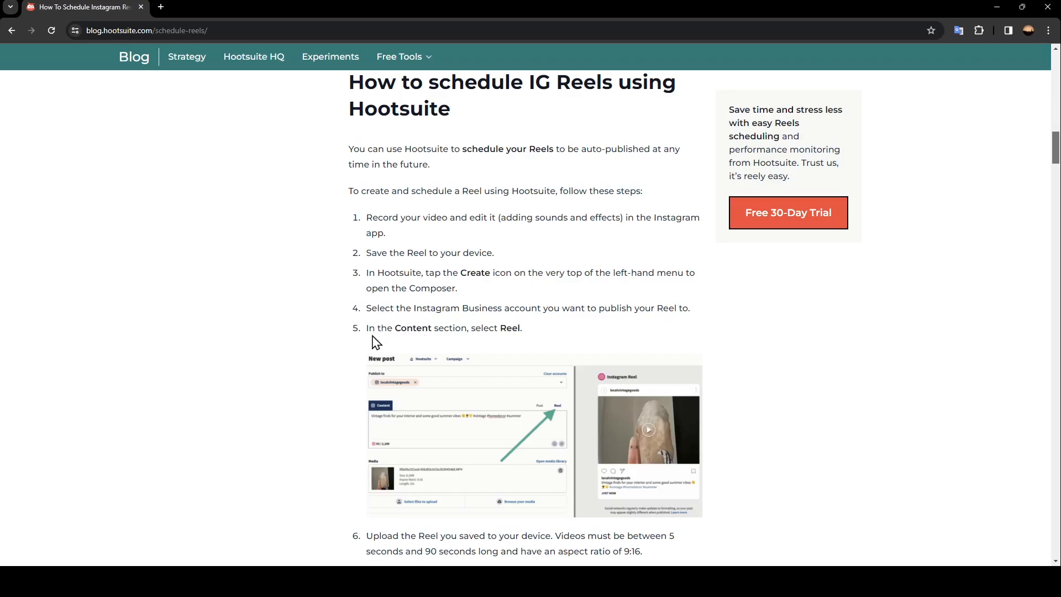
{"action": "mouse_move", "coordinate": [459, 345]}
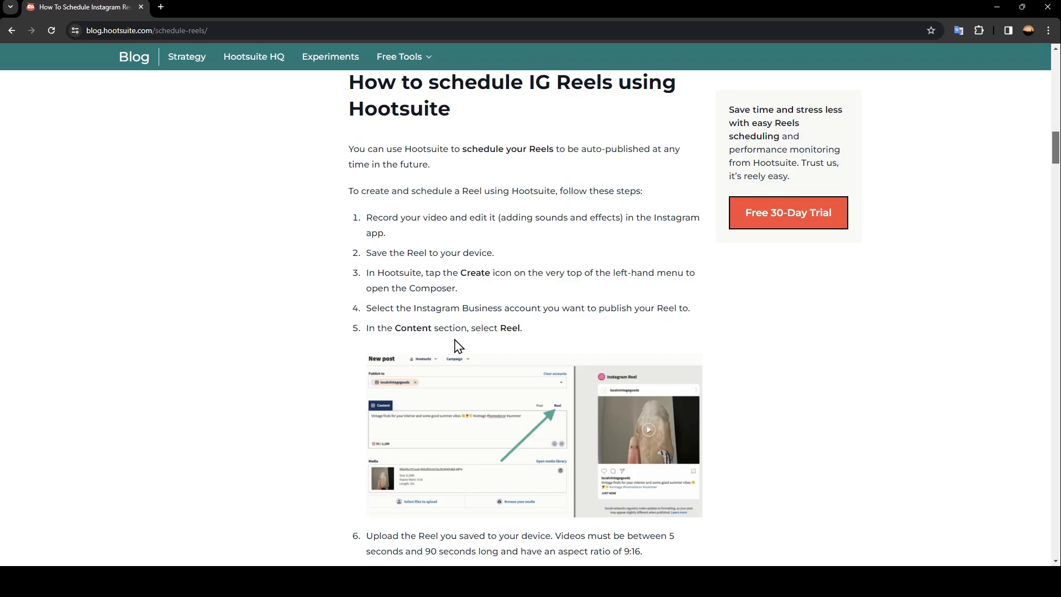
{"action": "scroll", "scroll_direction": "down", "scroll_amount": 3}
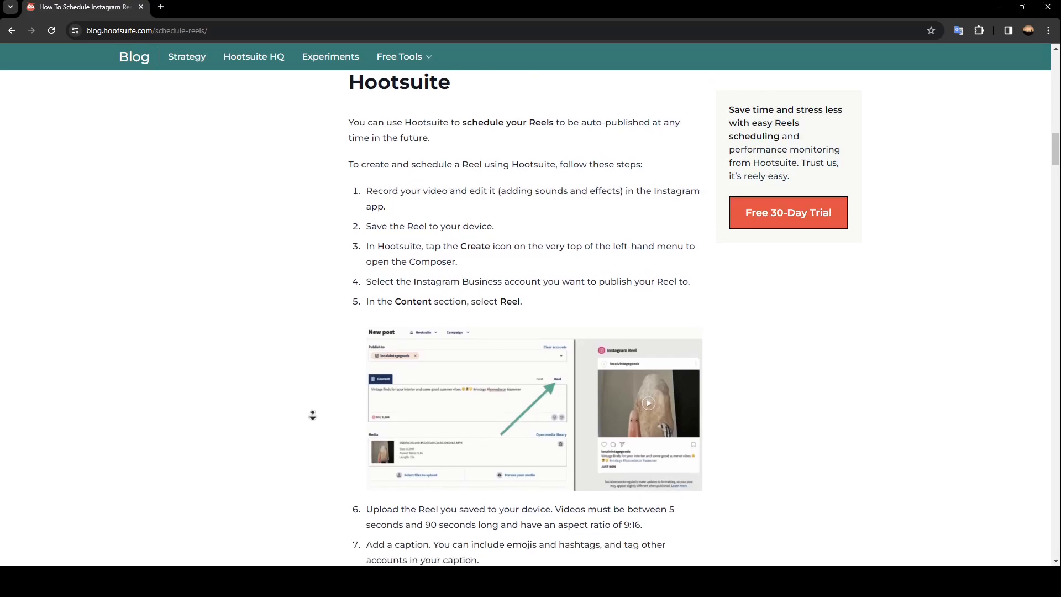
{"action": "scroll", "scroll_direction": "down", "scroll_amount": 3}
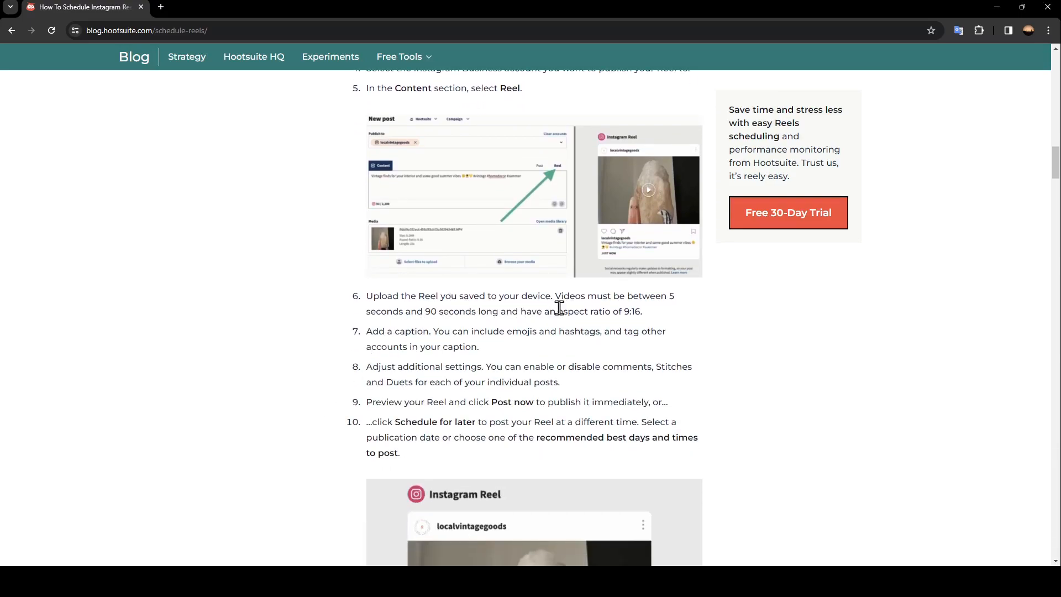
{"action": "mouse_move", "coordinate": [371, 332]}
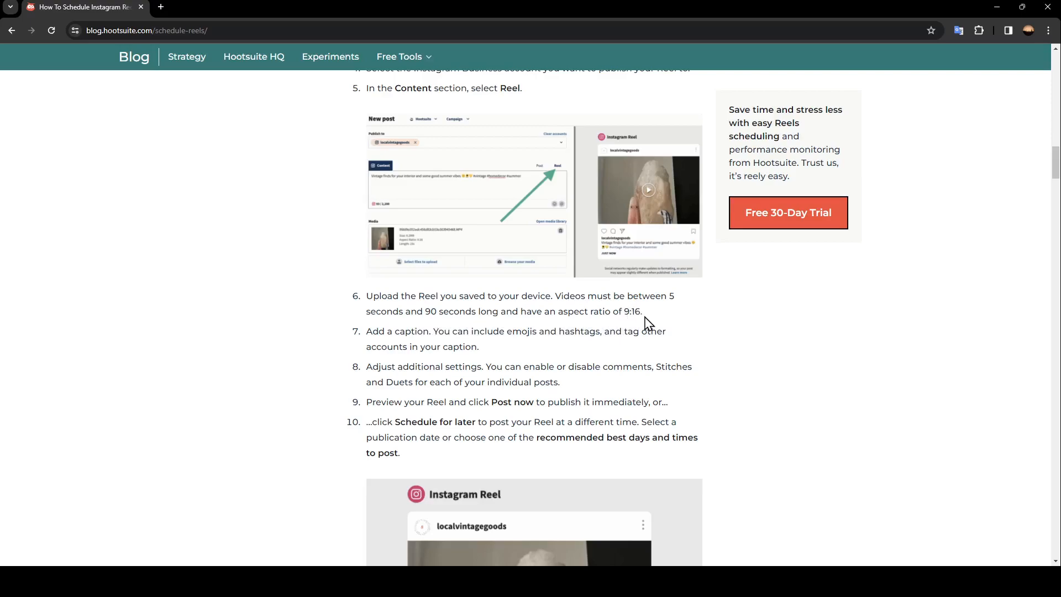
{"action": "mouse_move", "coordinate": [406, 336]}
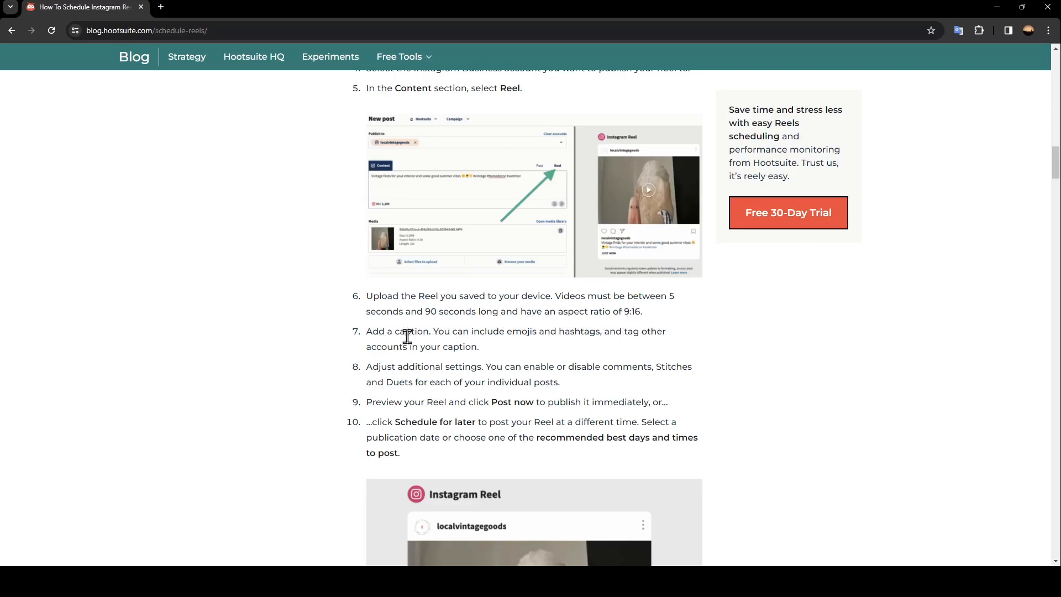
{"action": "mouse_move", "coordinate": [540, 351]}
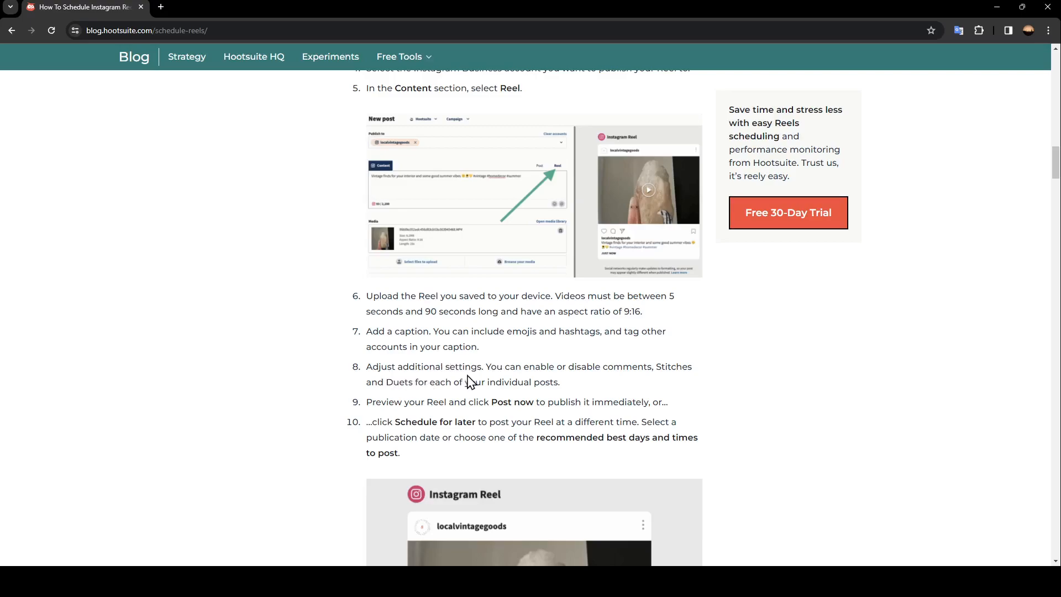
{"action": "mouse_move", "coordinate": [649, 384]}
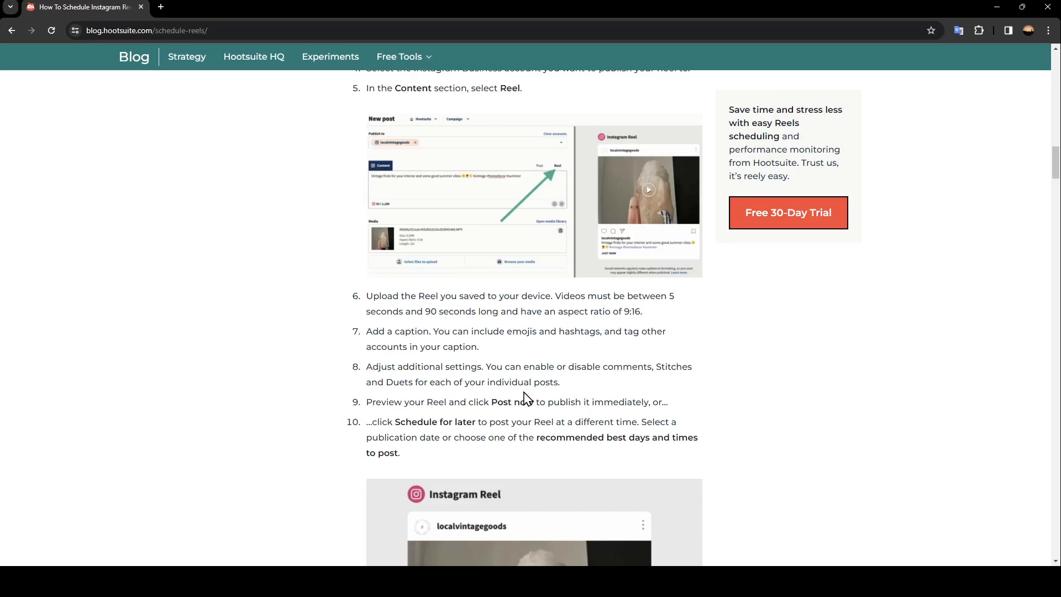
{"action": "mouse_move", "coordinate": [387, 417]}
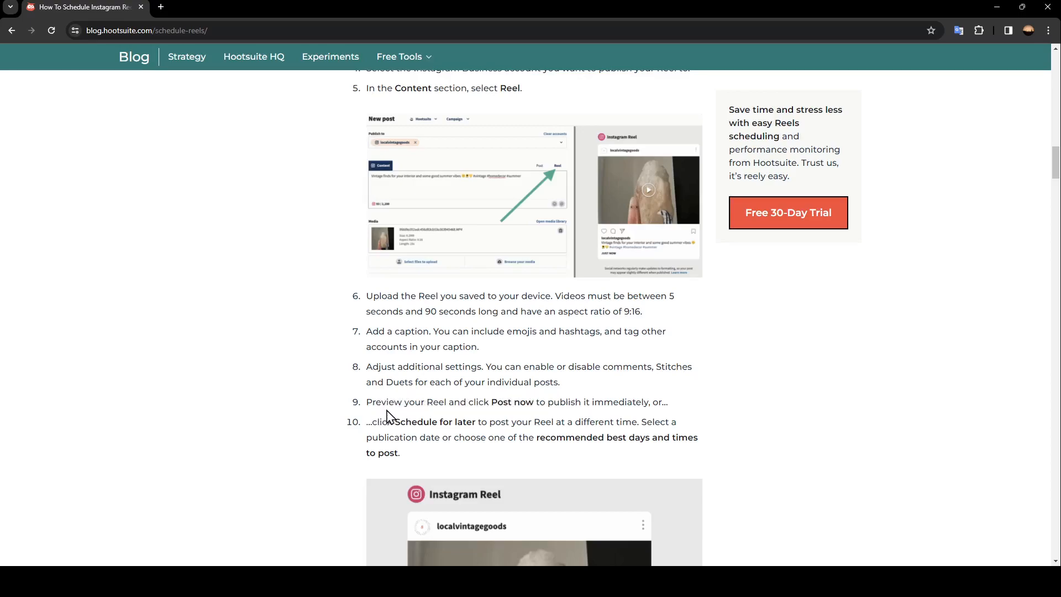
{"action": "mouse_move", "coordinate": [529, 414]}
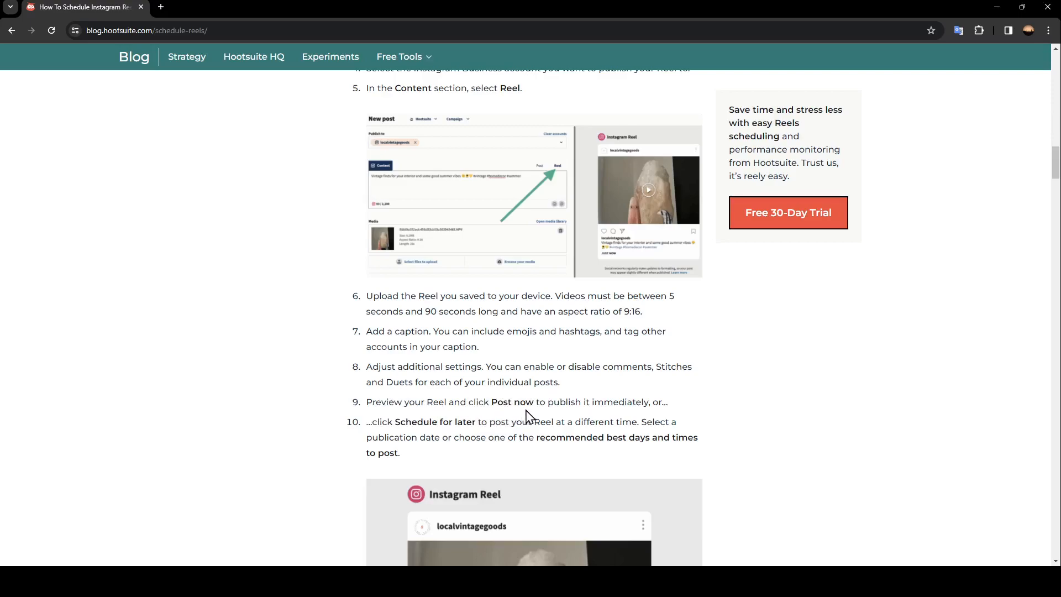
{"action": "mouse_move", "coordinate": [676, 416]}
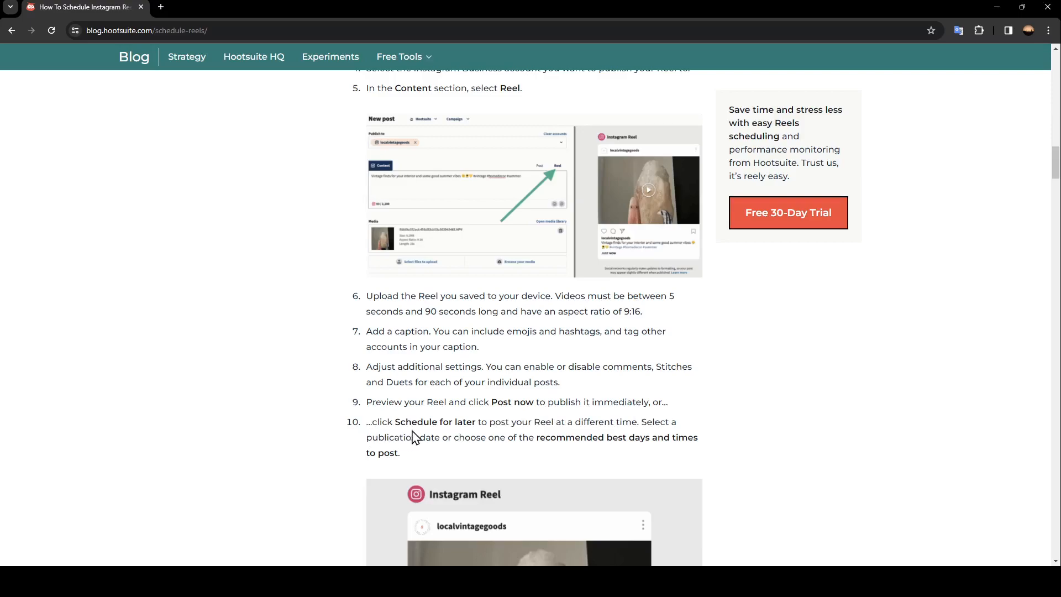
{"action": "mouse_move", "coordinate": [531, 426]}
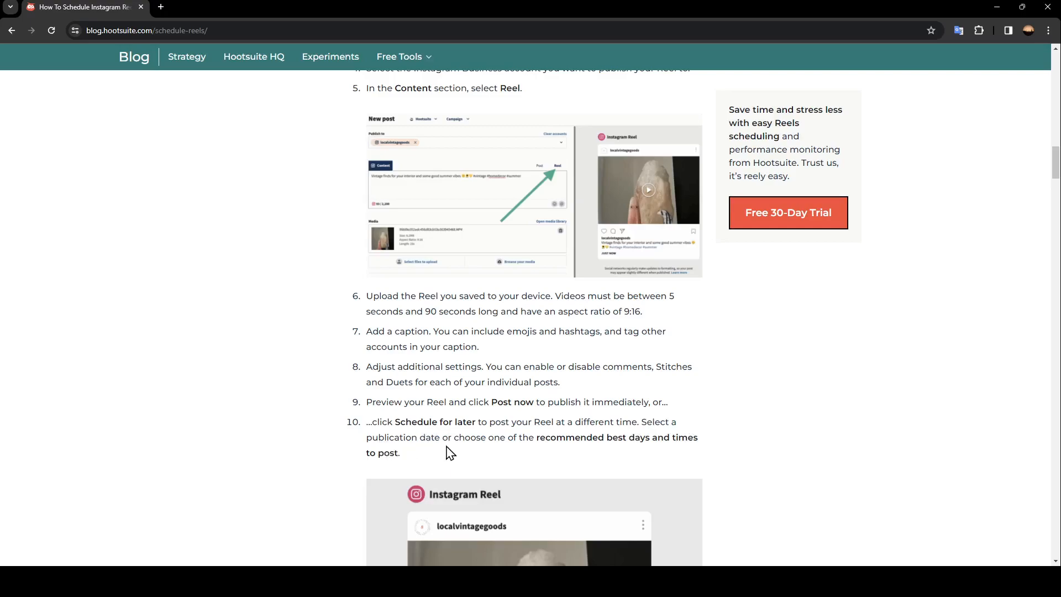
{"action": "mouse_move", "coordinate": [601, 454]}
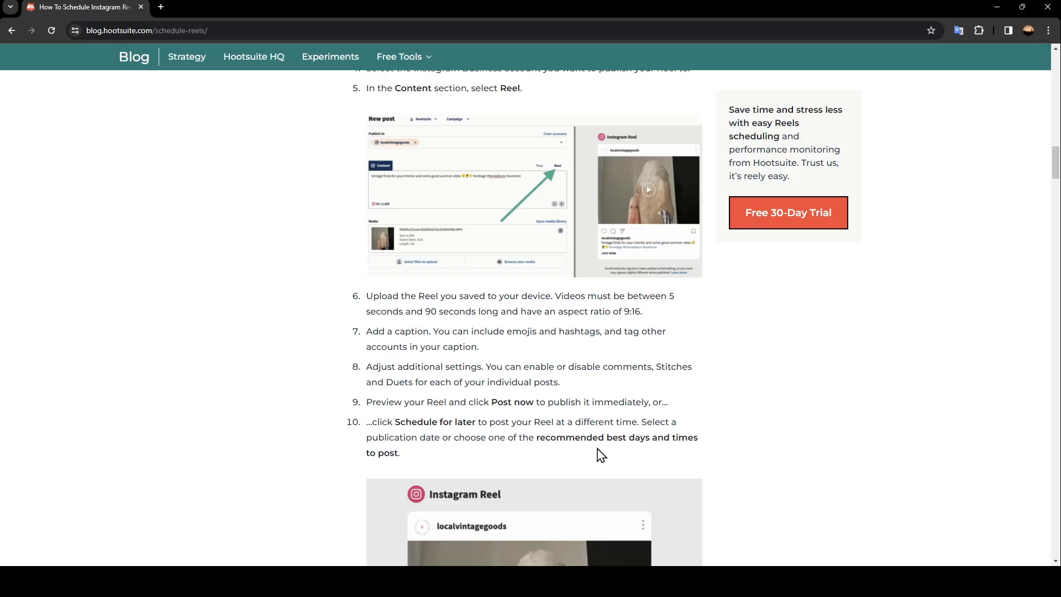
{"action": "mouse_move", "coordinate": [360, 470]}
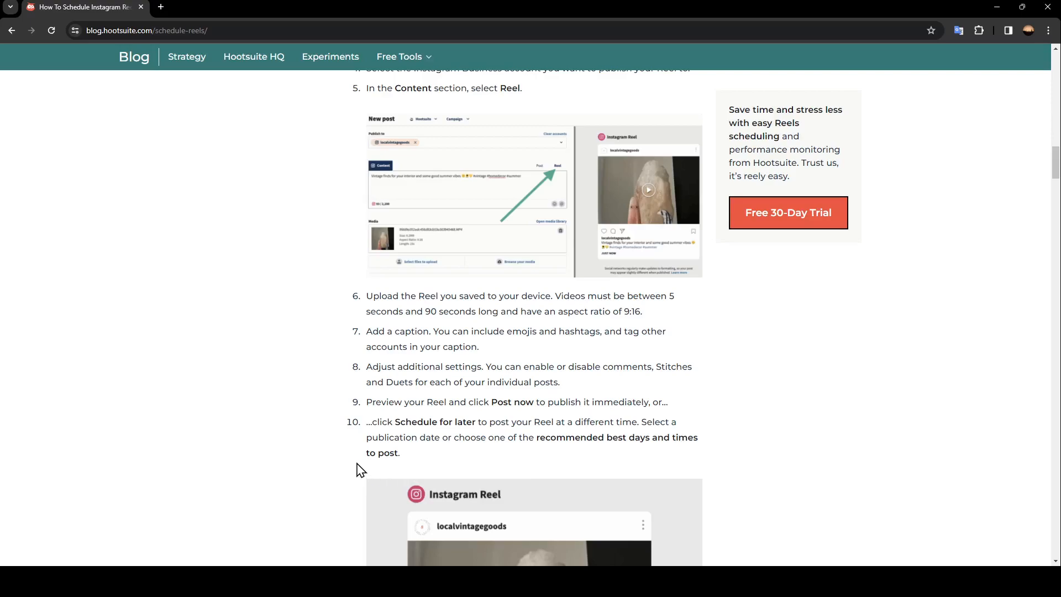
{"action": "scroll", "scroll_direction": "down", "scroll_amount": 3}
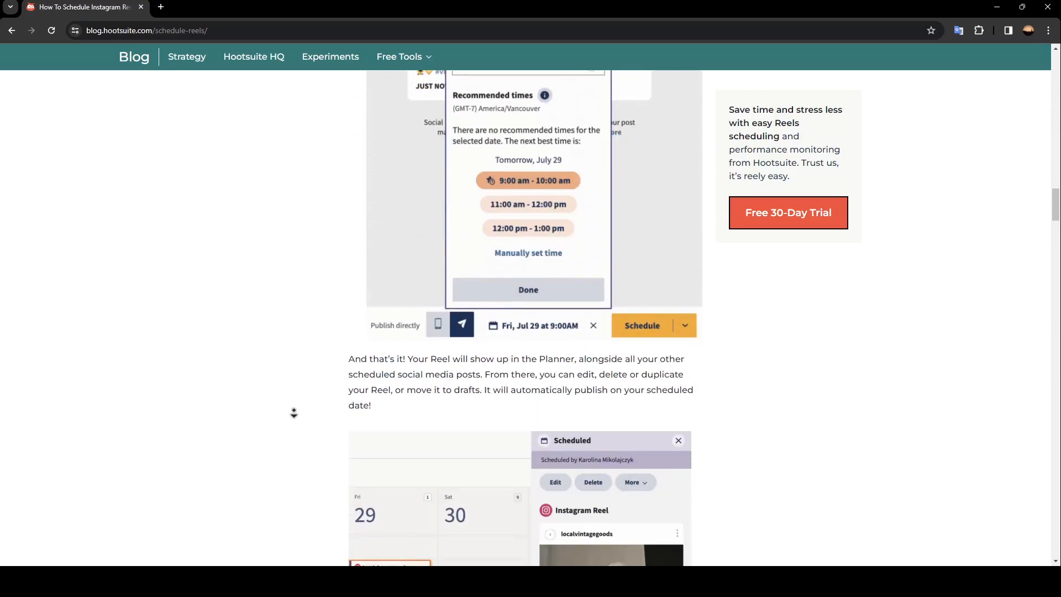
{"action": "scroll", "scroll_direction": "down", "scroll_amount": 3}
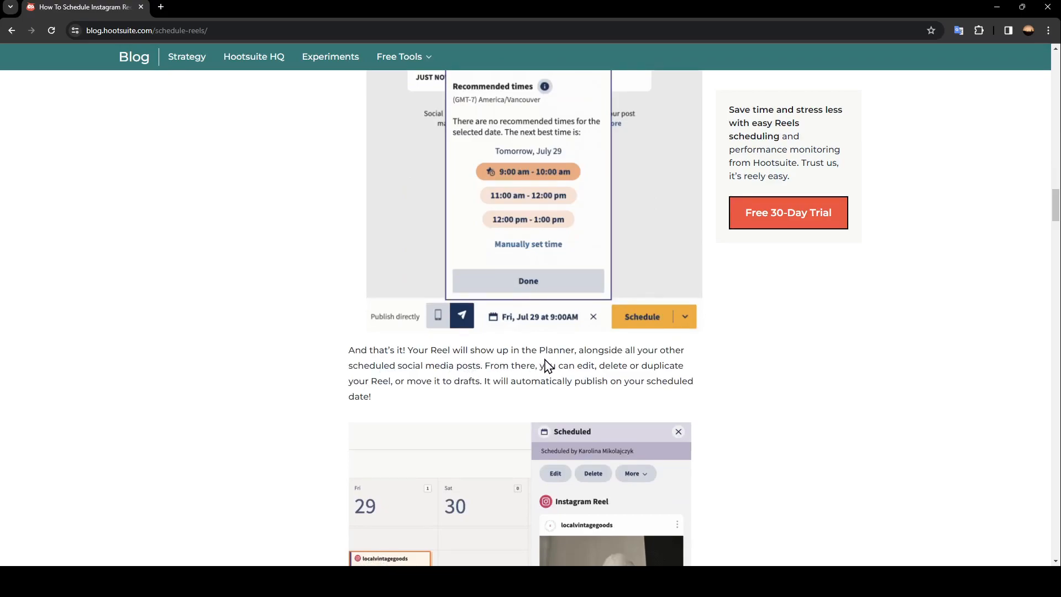
{"action": "mouse_move", "coordinate": [352, 377]}
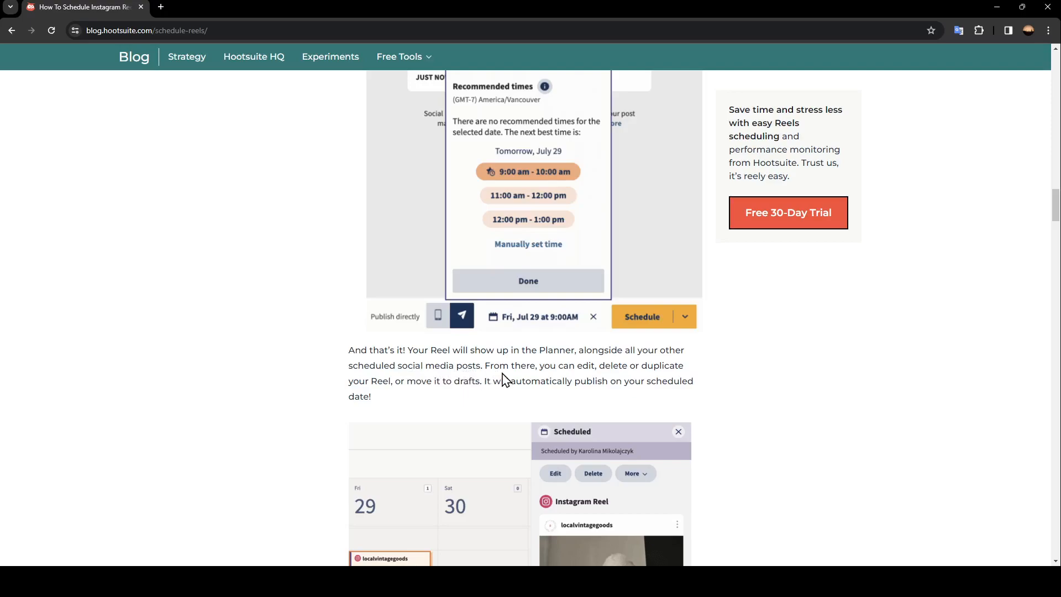
{"action": "mouse_move", "coordinate": [614, 382]}
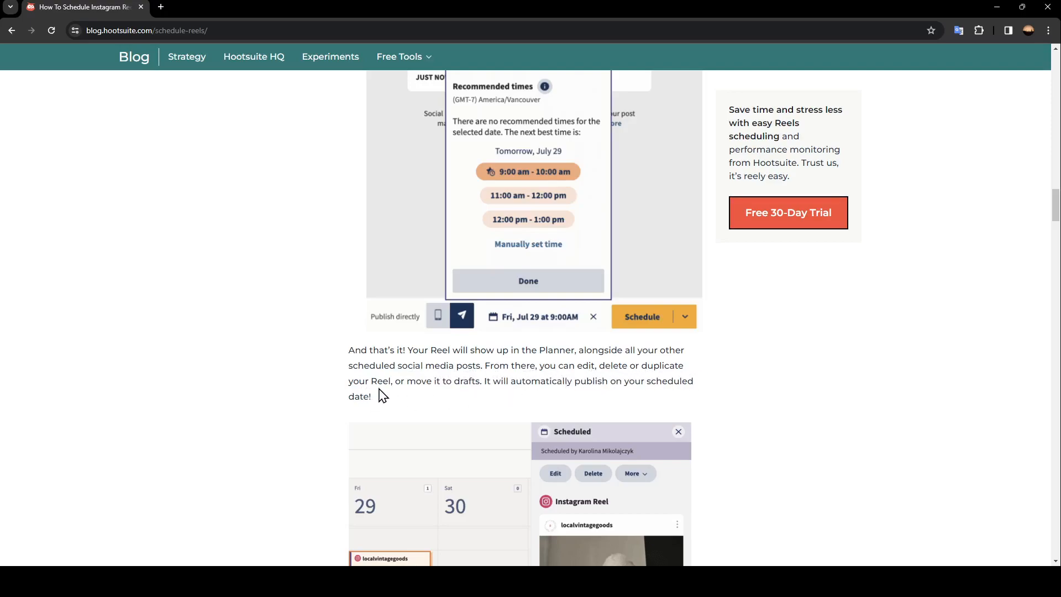
{"action": "mouse_move", "coordinate": [479, 397]}
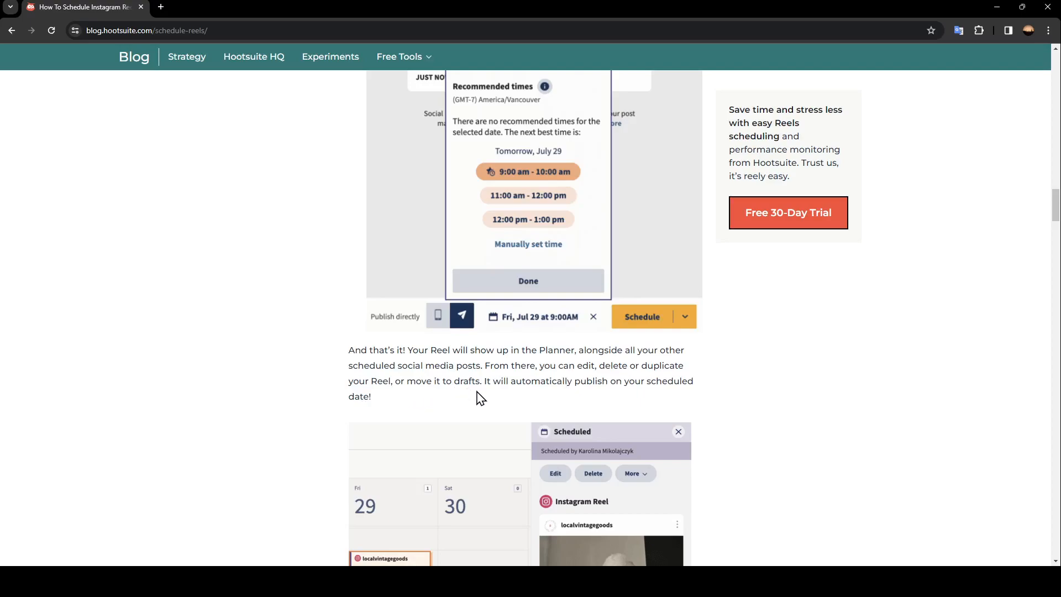
{"action": "mouse_move", "coordinate": [616, 395]}
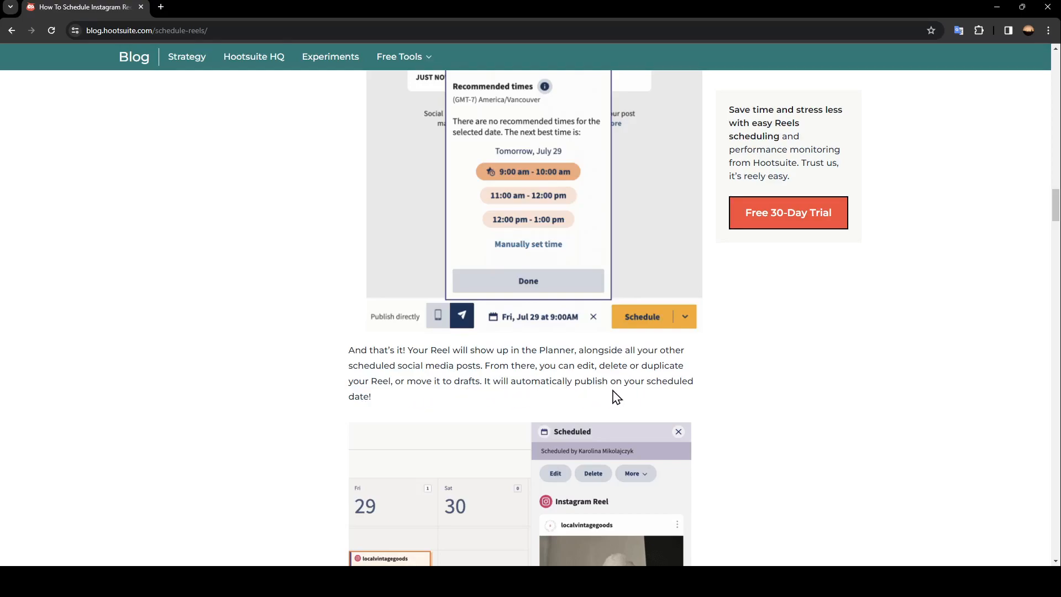
{"action": "mouse_move", "coordinate": [377, 423]}
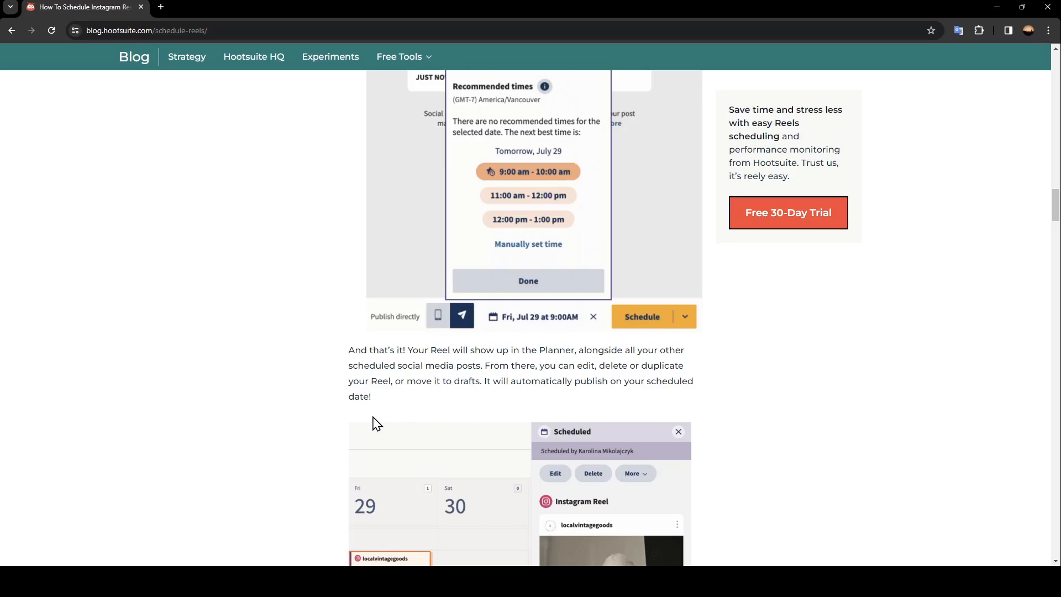